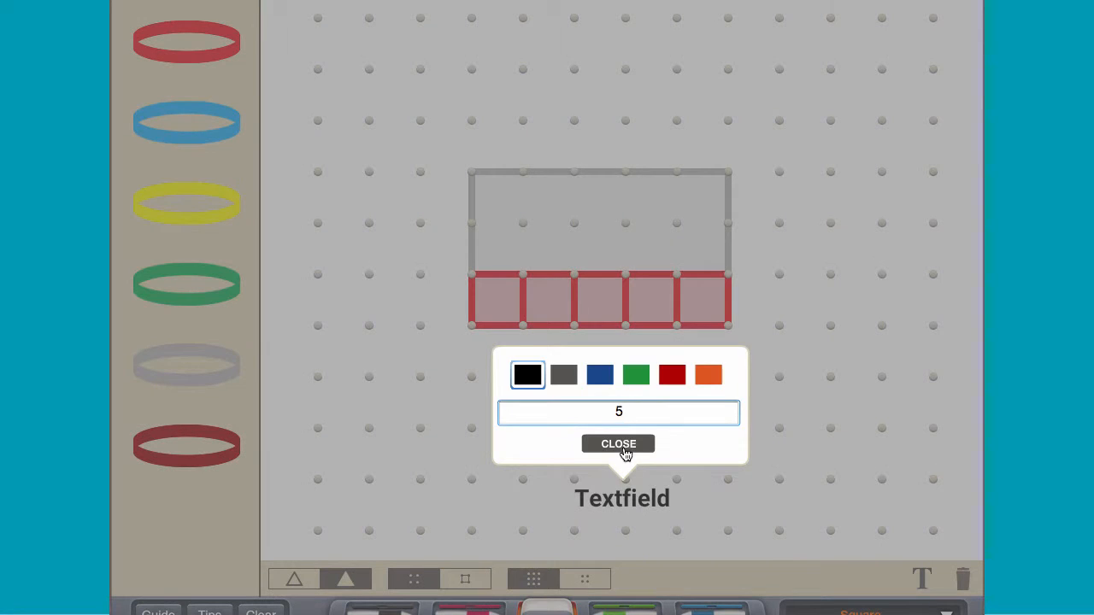
Step: Place the label '5' below the row of five red unit squares
left_click(618, 444)
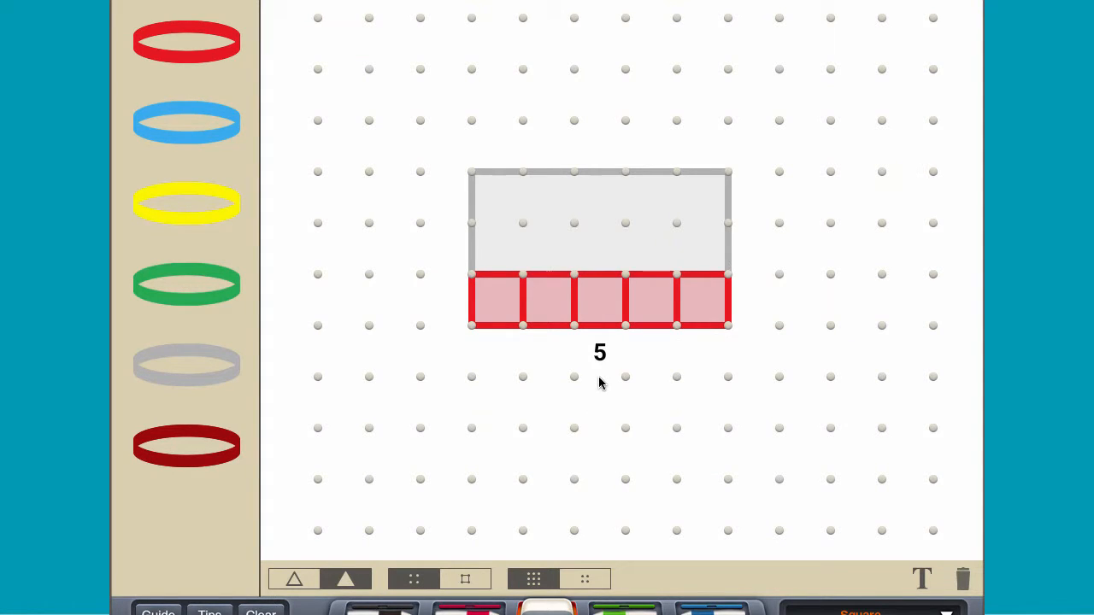
Step: Add blue and green rows of unit squares and label the rectangle's height '3'
left_click(497, 249)
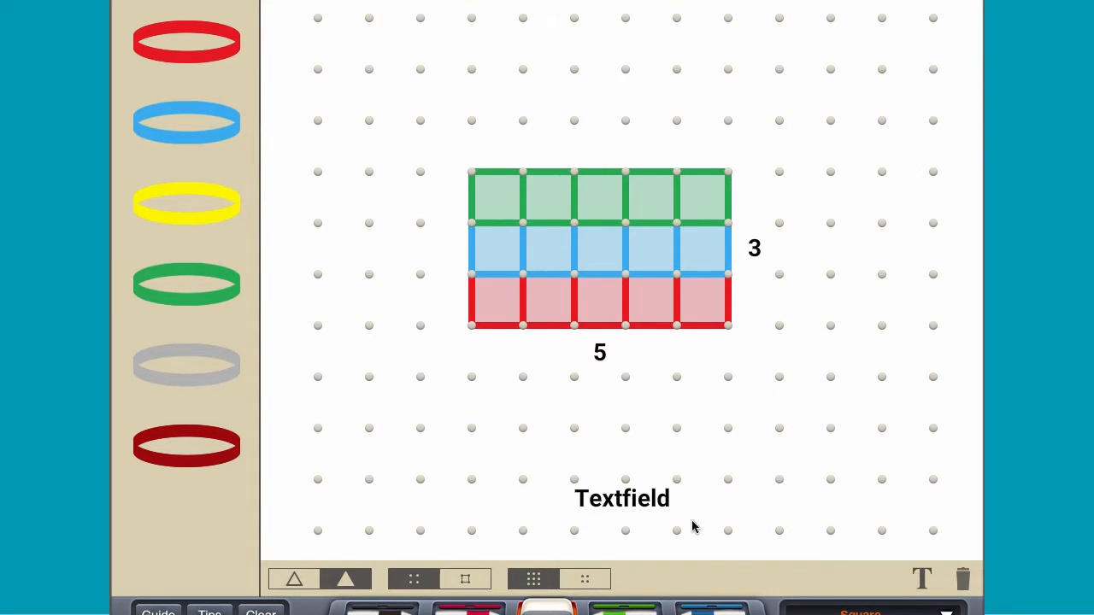
Step: Enter 'A = 5 + 5 + 5 = 5 × 3 = 15' and position it under the rectangle
left_click(622, 499)
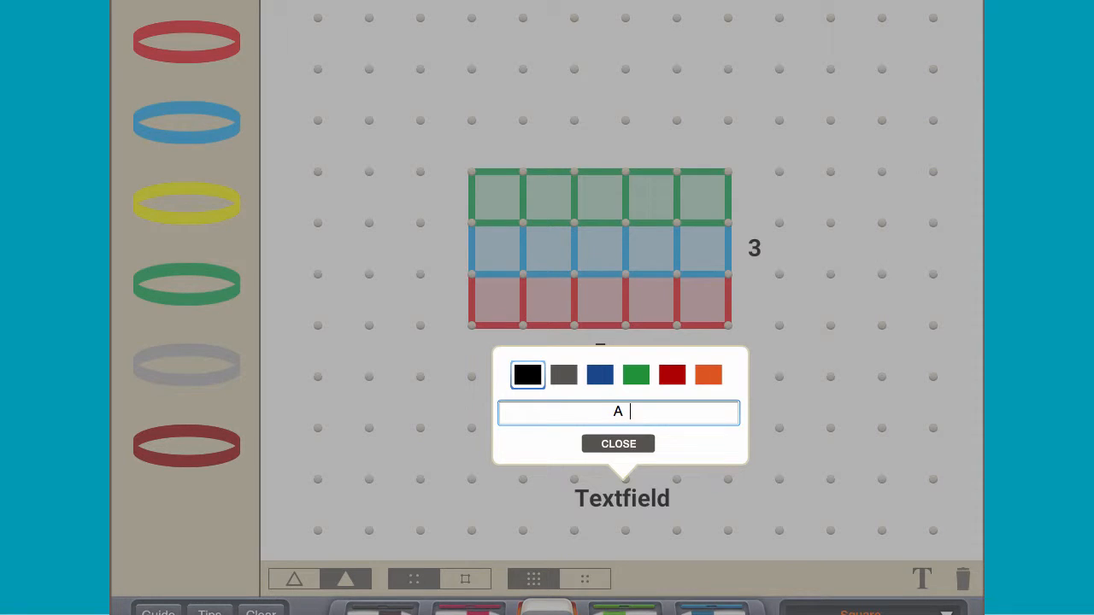
left_click(618, 443)
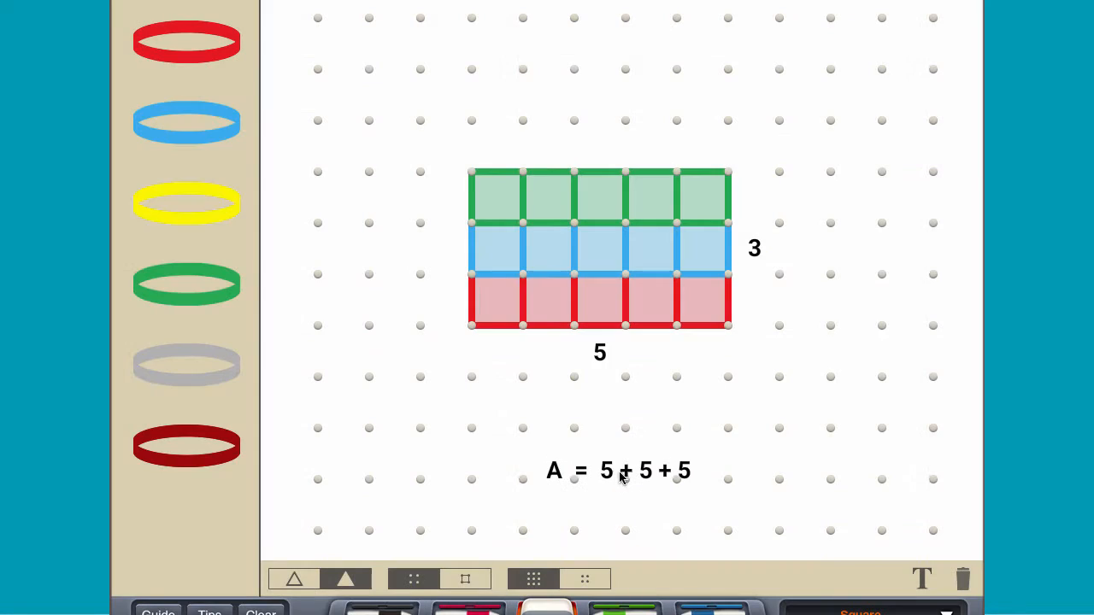
left_click_drag(618, 470, 610, 415)
type("A =")
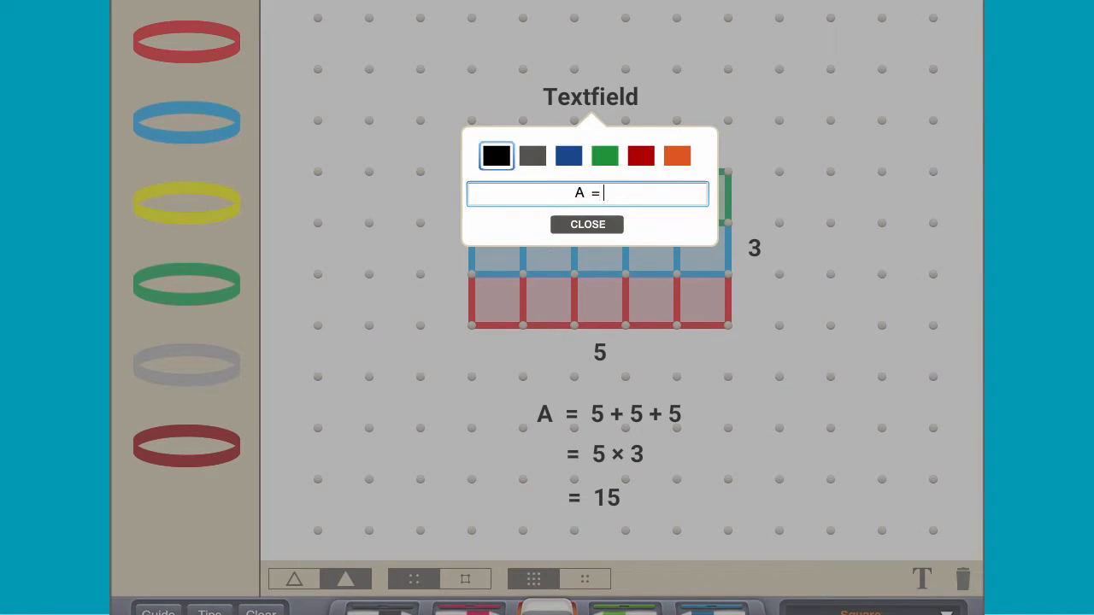
left_click(587, 224)
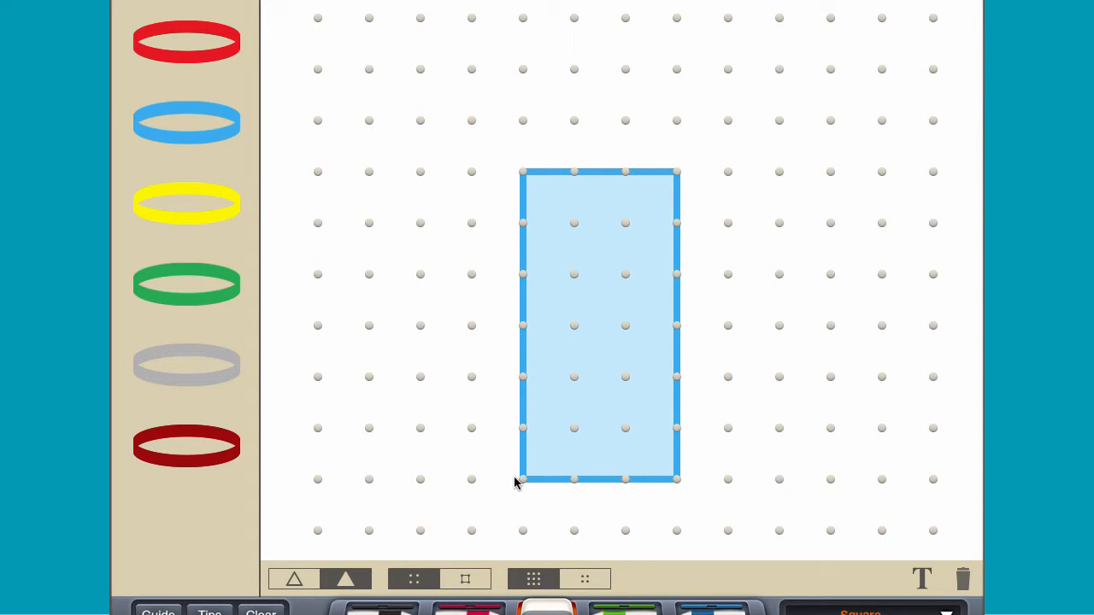
Step: Label the blue rectangle 'A = 3 × 6 = 18' and turn on grid lines
left_click(922, 579)
type("= 18")
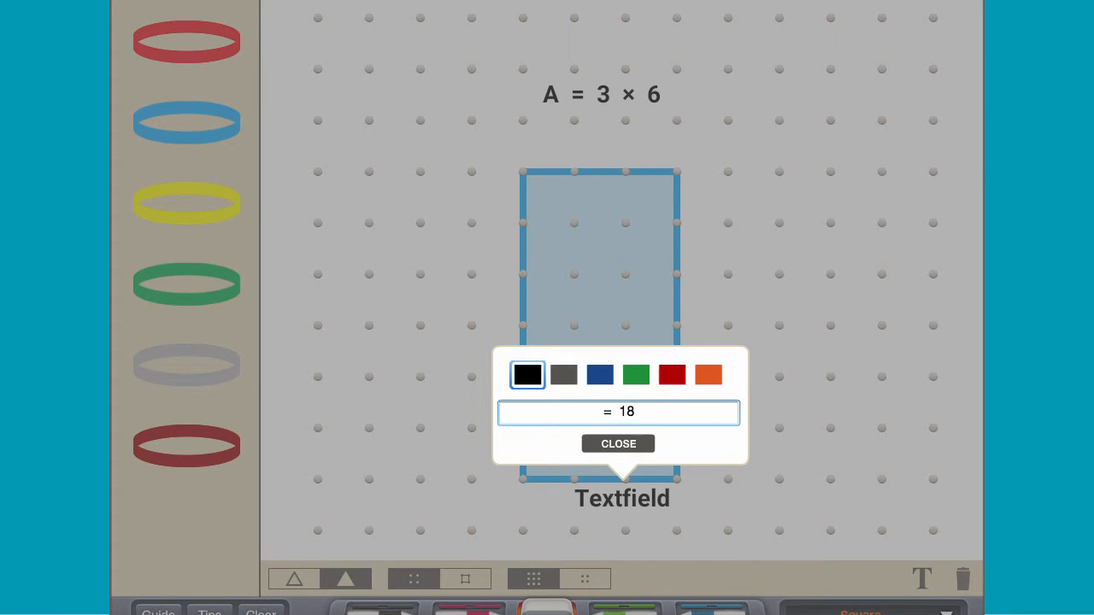
left_click(618, 444)
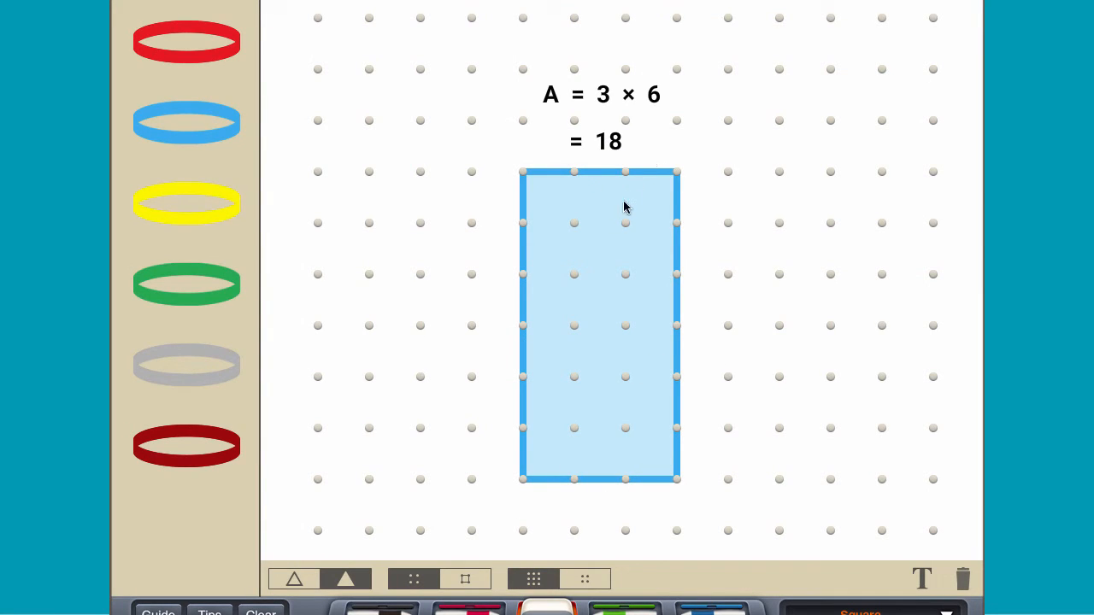
left_click(466, 579)
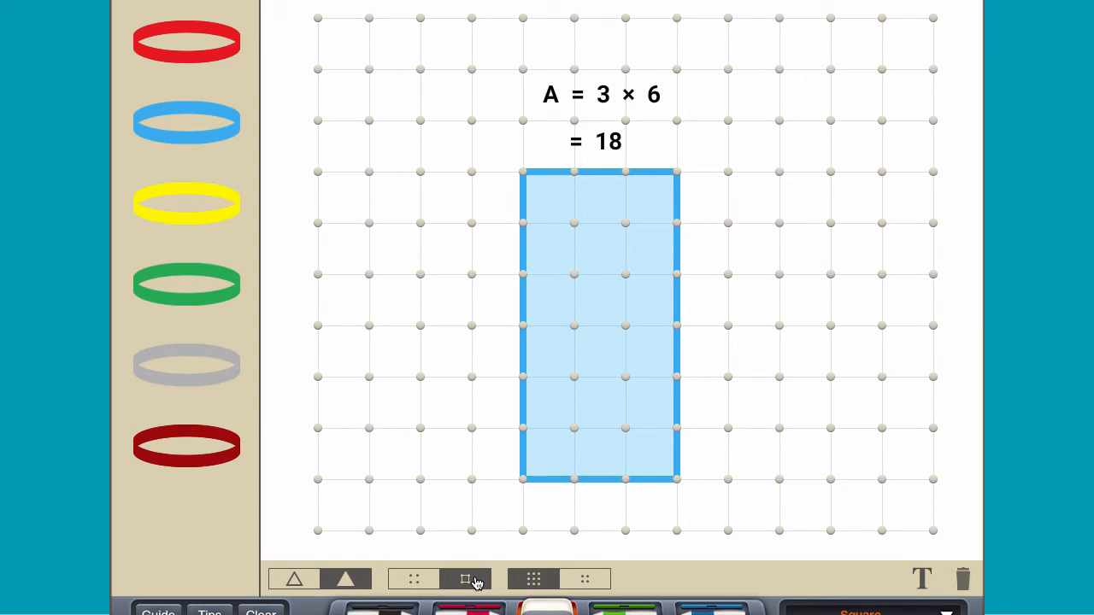